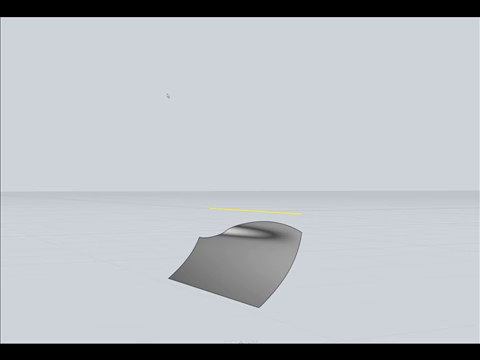
mouse_move(284, 82)
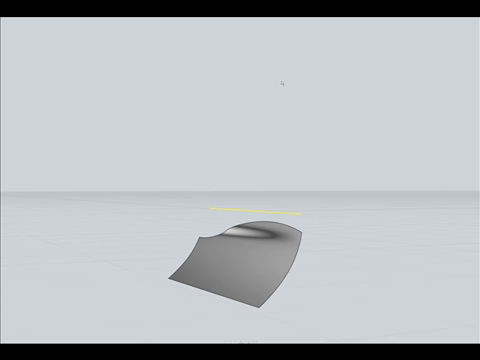